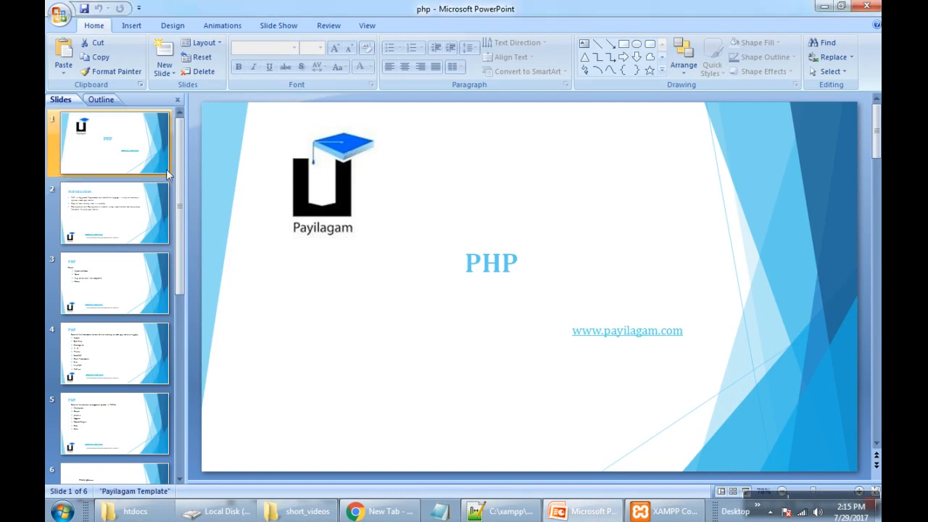
mouse_move(177, 180)
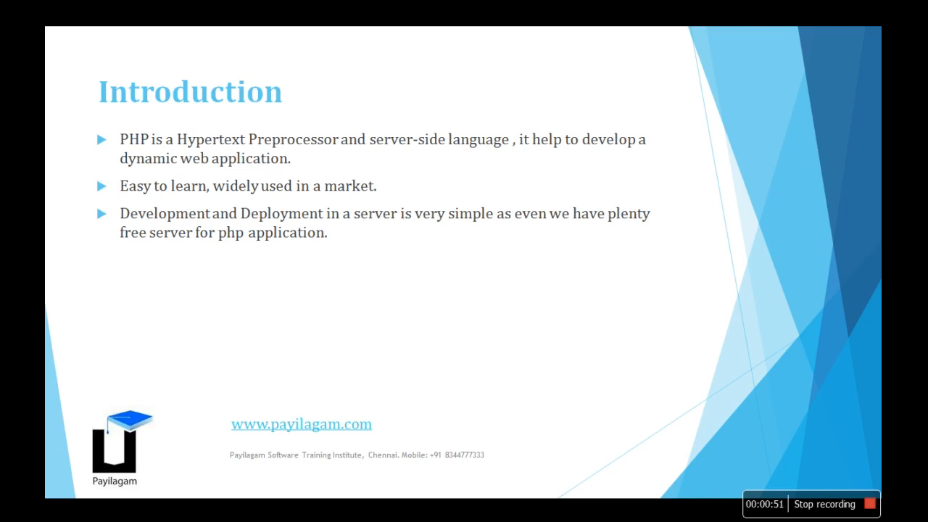
key("Right")
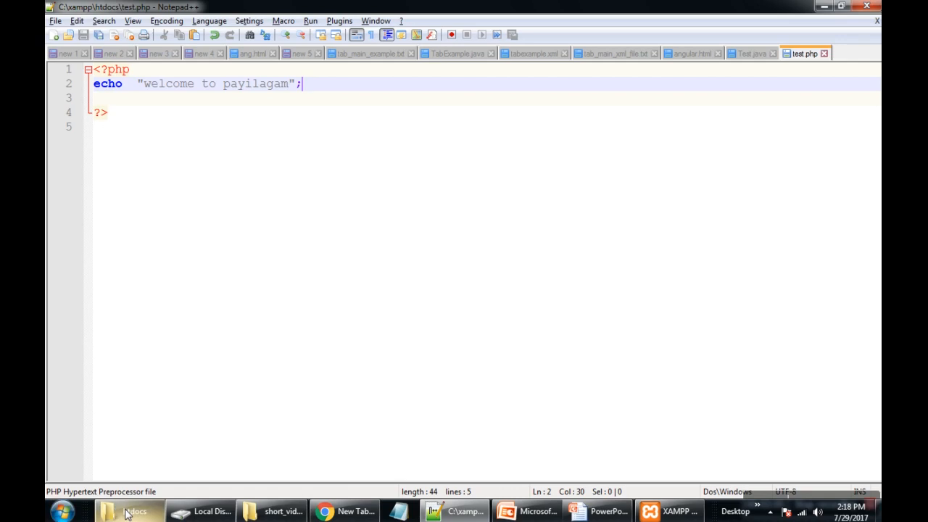
Switch to the XAMPP htdocs folder window listing test.php beside index.php.
left_click(131, 513)
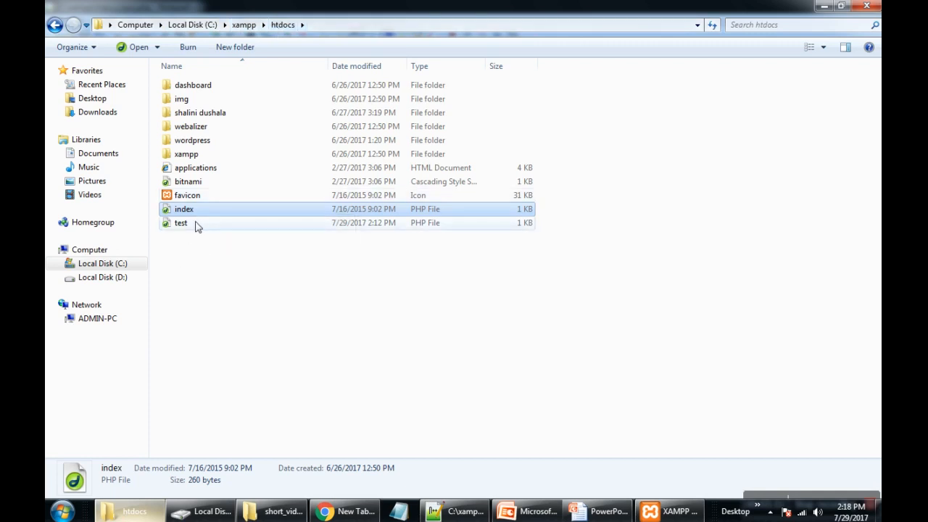
mouse_move(197, 225)
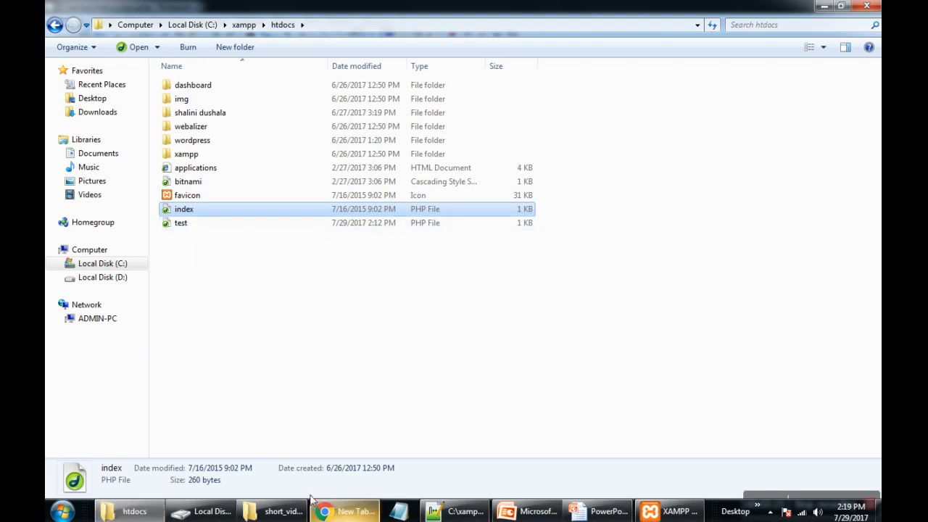
mouse_move(369, 433)
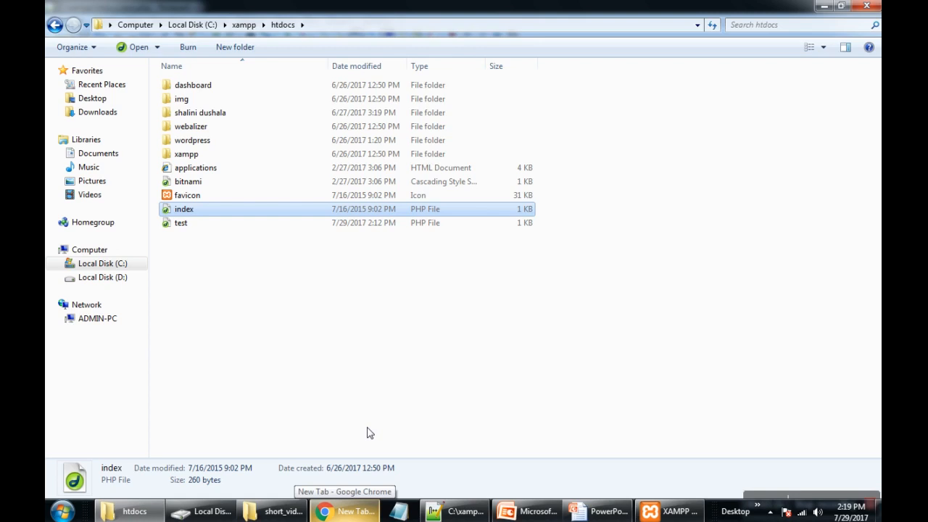
mouse_move(513, 433)
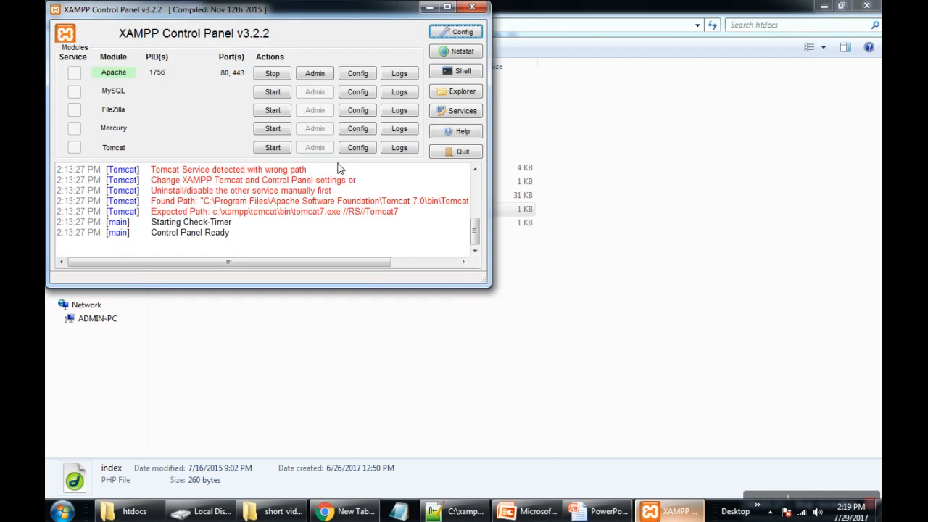
mouse_move(298, 136)
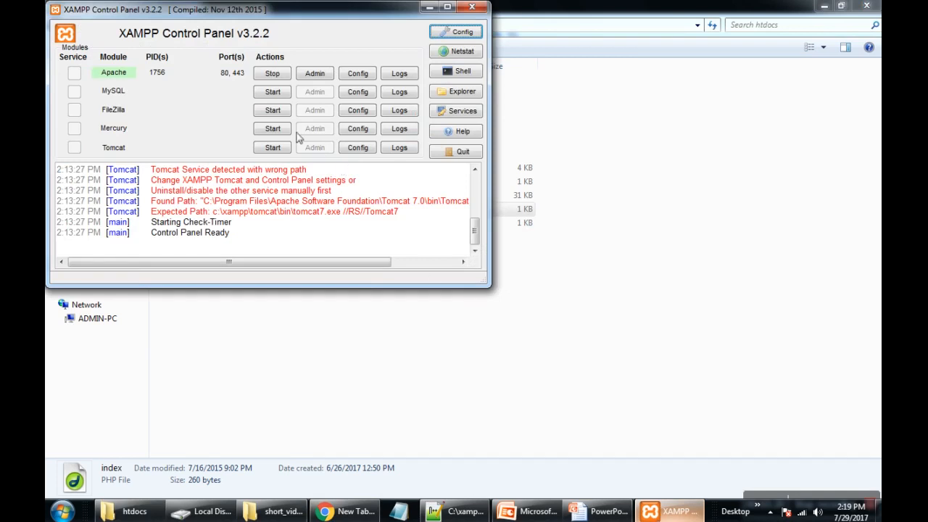
mouse_move(241, 78)
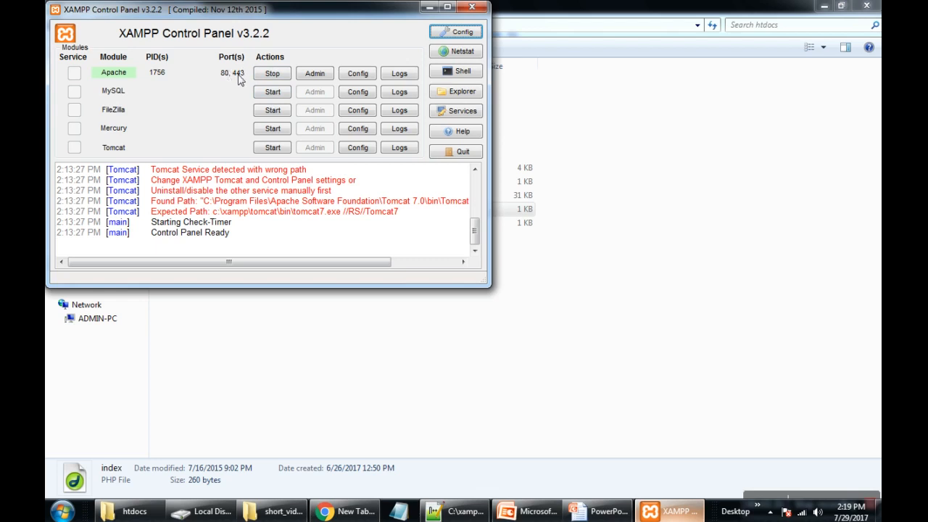
mouse_move(221, 90)
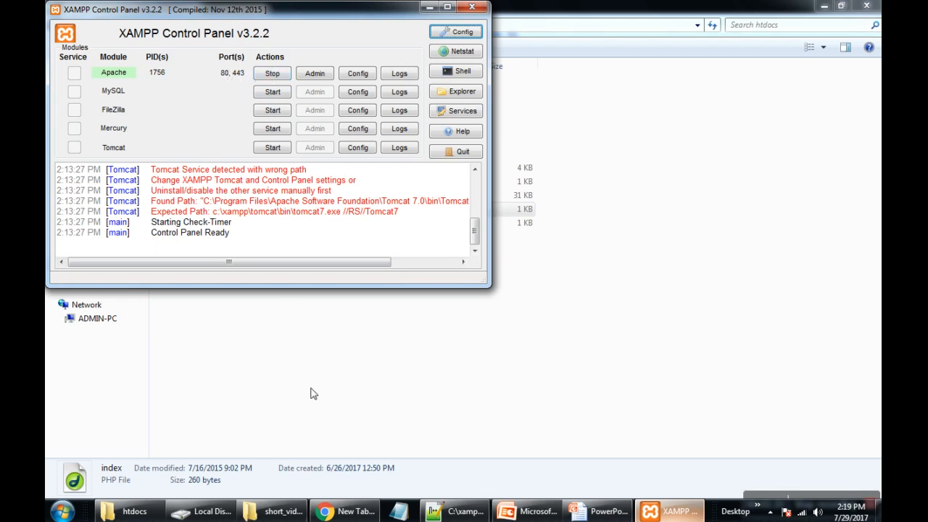
Switch from the XAMPP Control Panel, with Apache on ports 80 and 443, to the browser.
left_click(347, 511)
type("localhost/test.php")
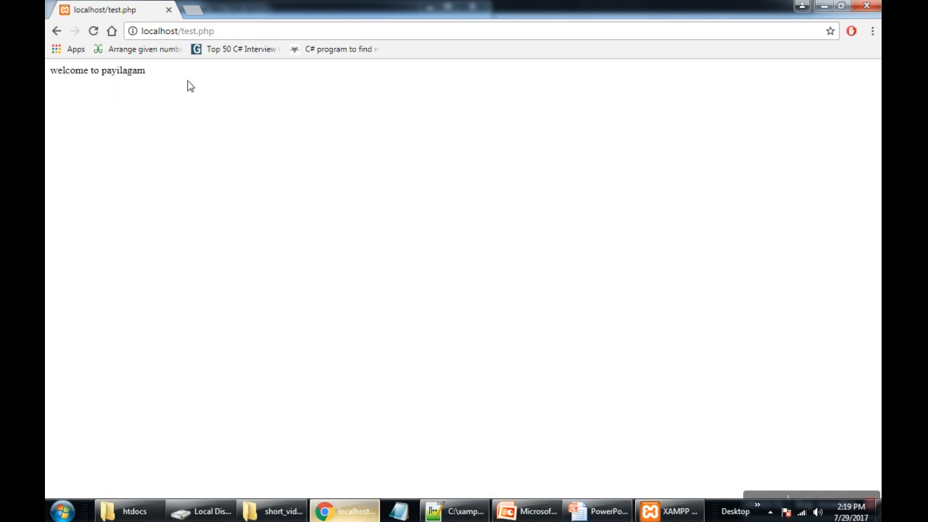
mouse_move(194, 106)
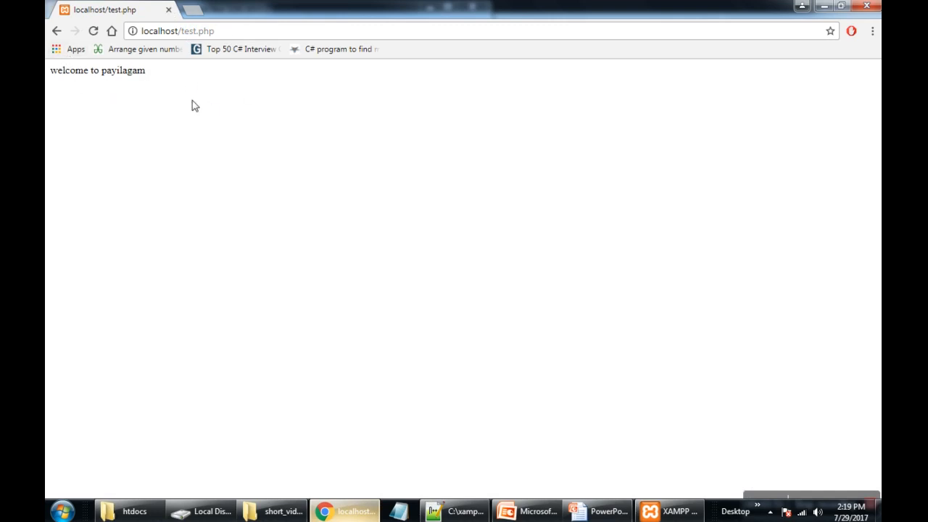
mouse_move(208, 103)
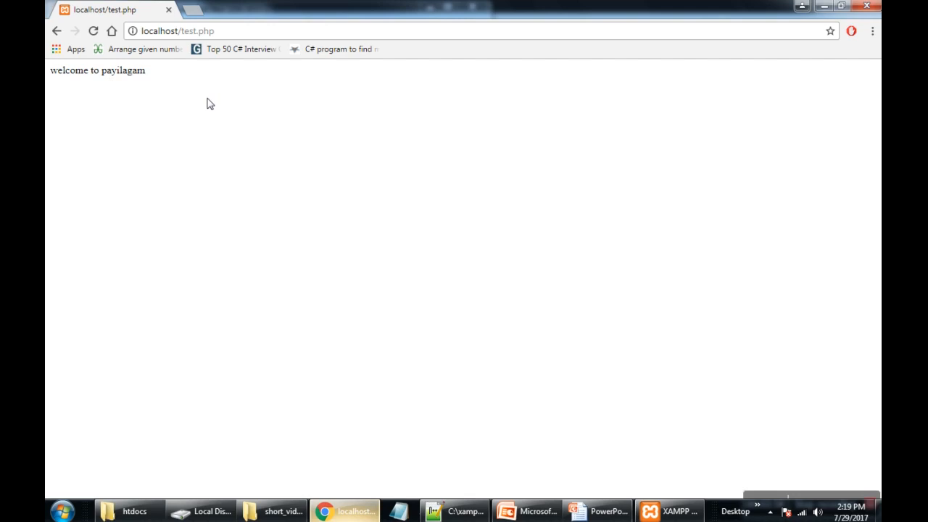
mouse_move(784, 503)
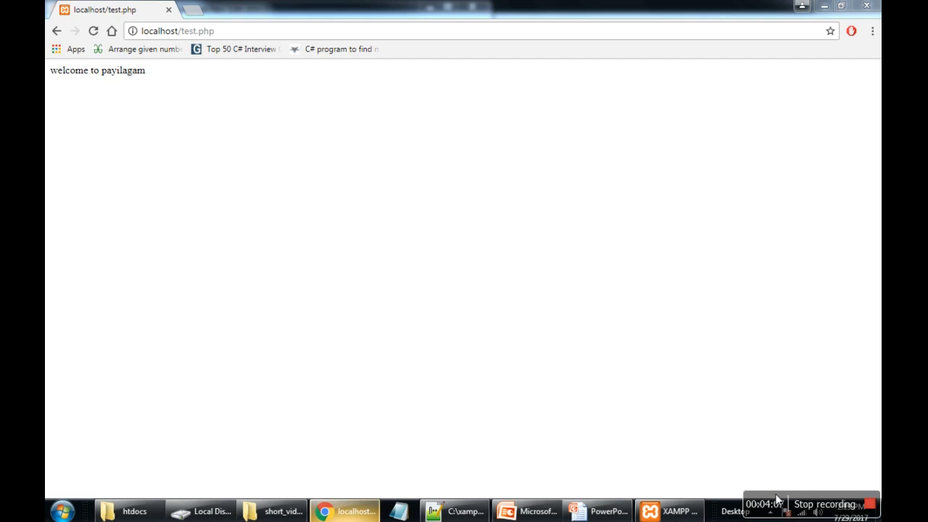
mouse_move(787, 496)
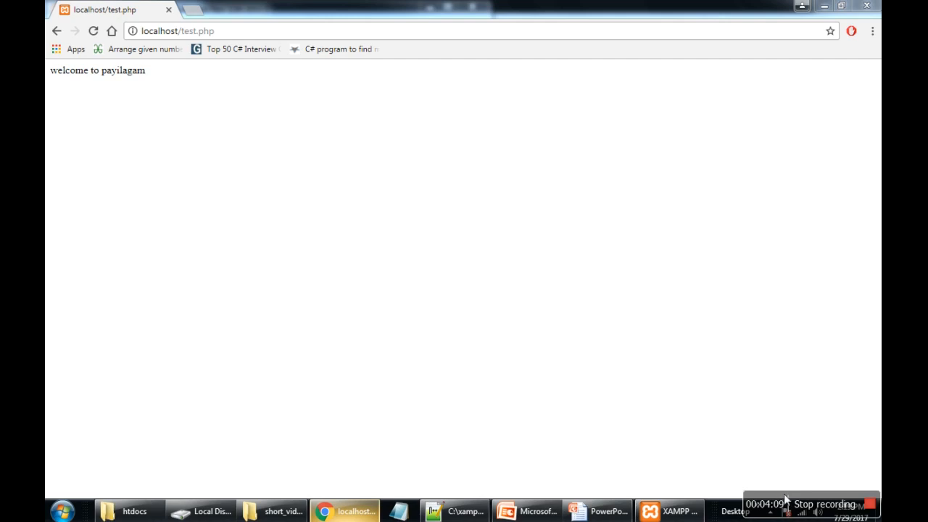